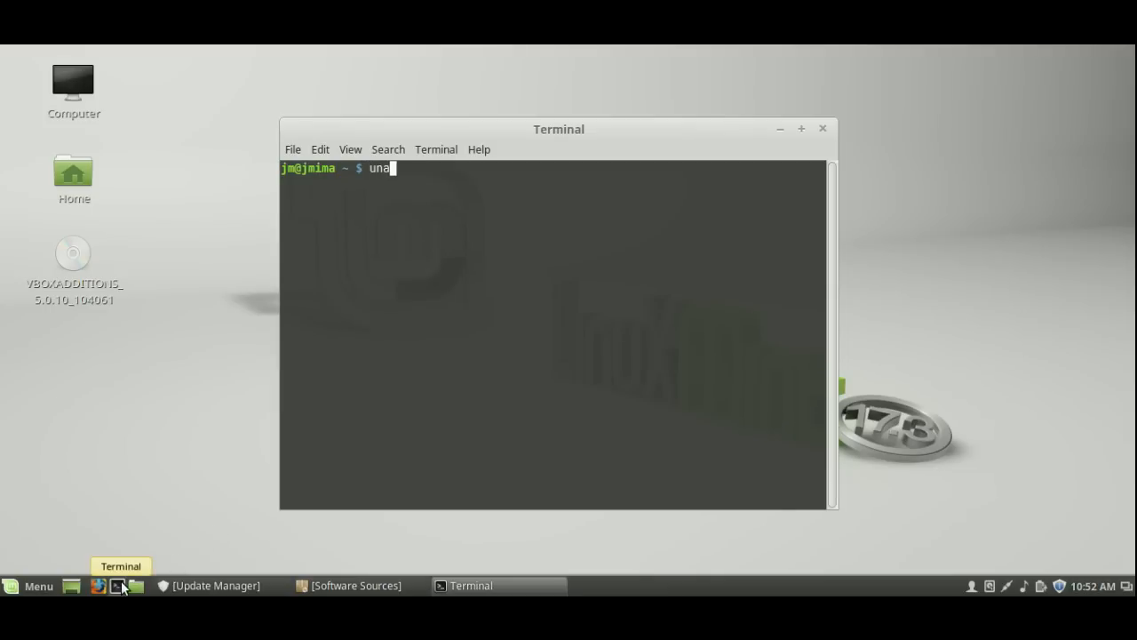
Run uname -a and highlight the kernel version 3.19.0-32-generic in the output
key(Return)
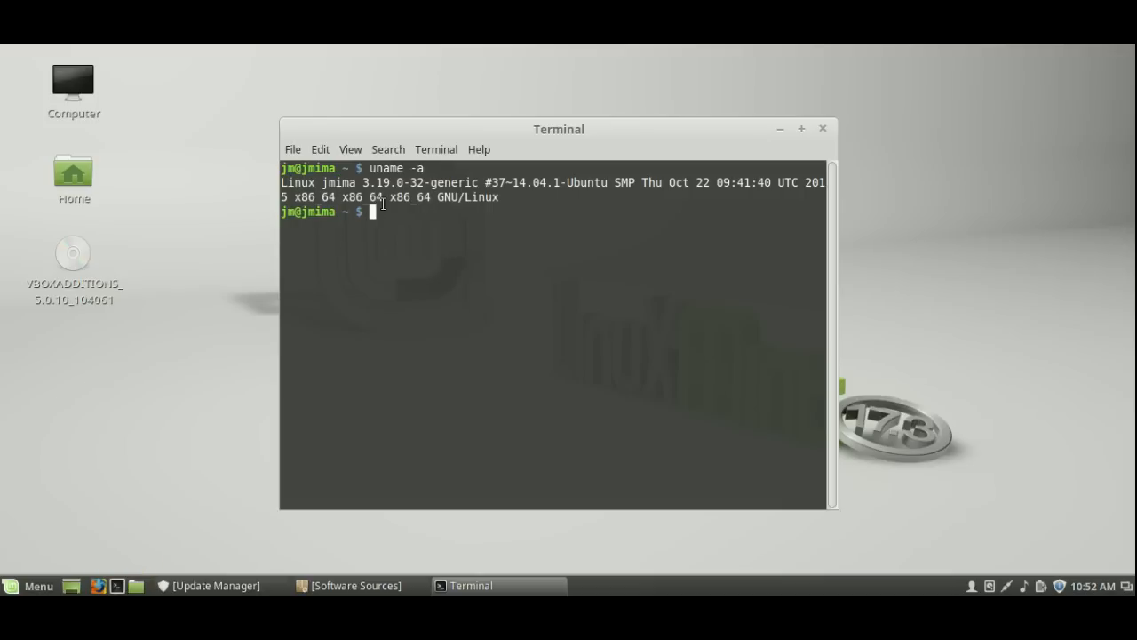
double_click(385, 181)
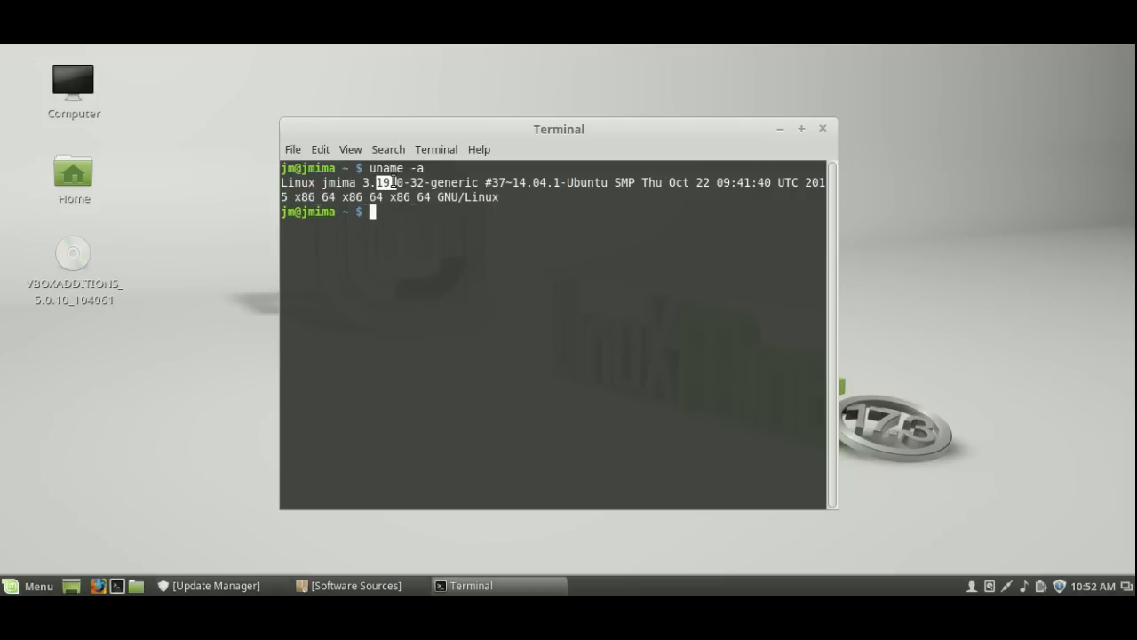
mouse_move(356, 588)
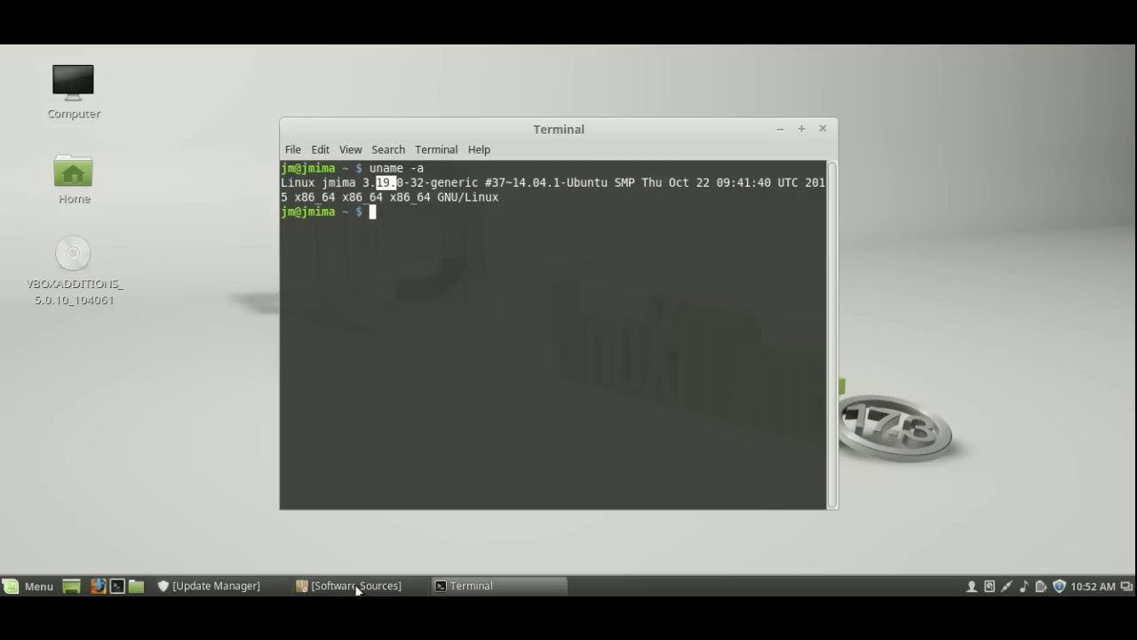
Bring the Software Sources window forward to show the Rosa main and base mirrors
click(355, 587)
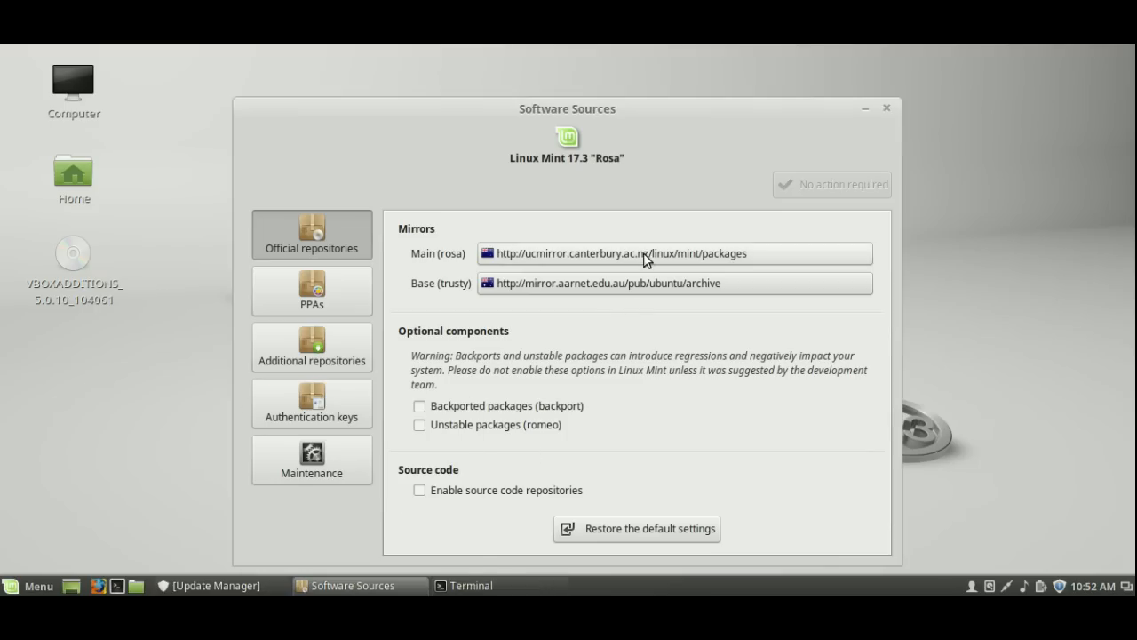
mouse_move(643, 263)
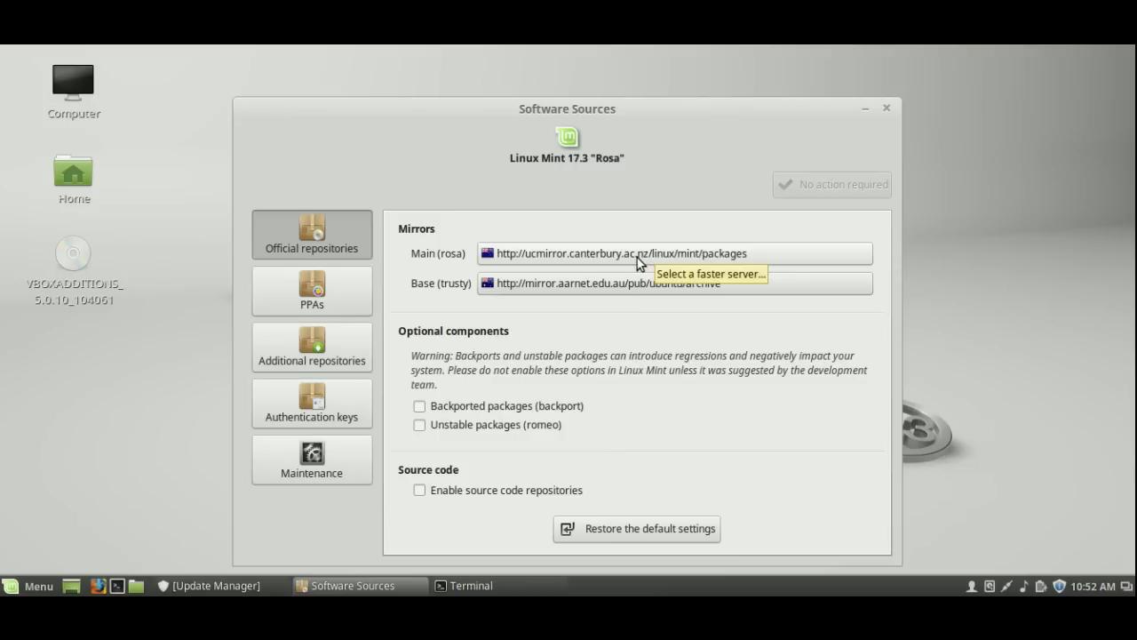
mouse_move(501, 263)
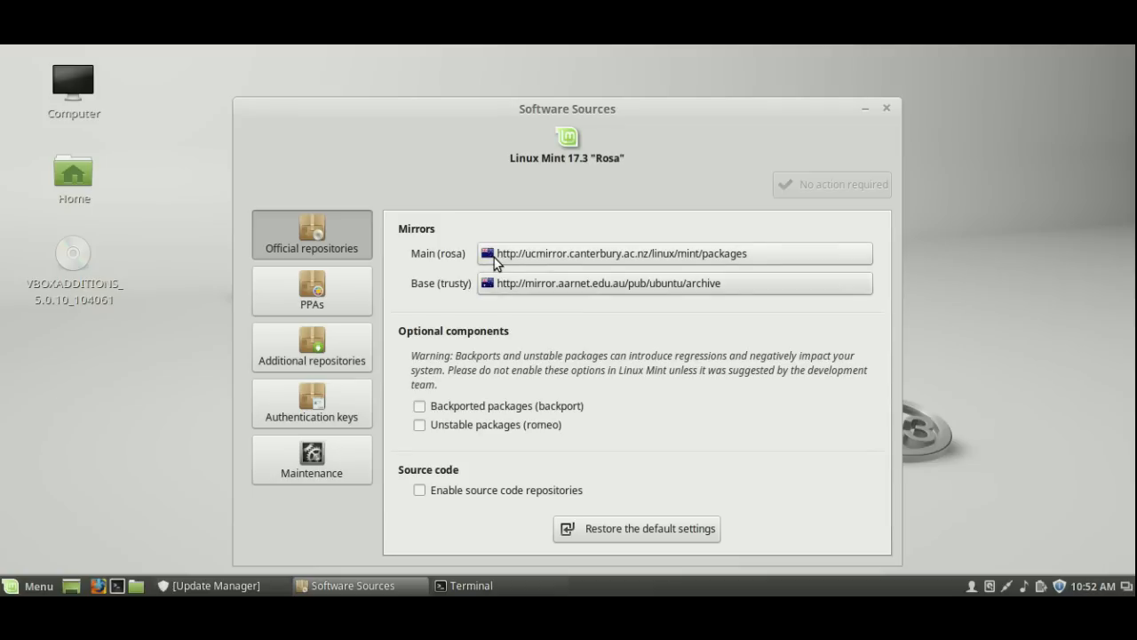
mouse_move(518, 263)
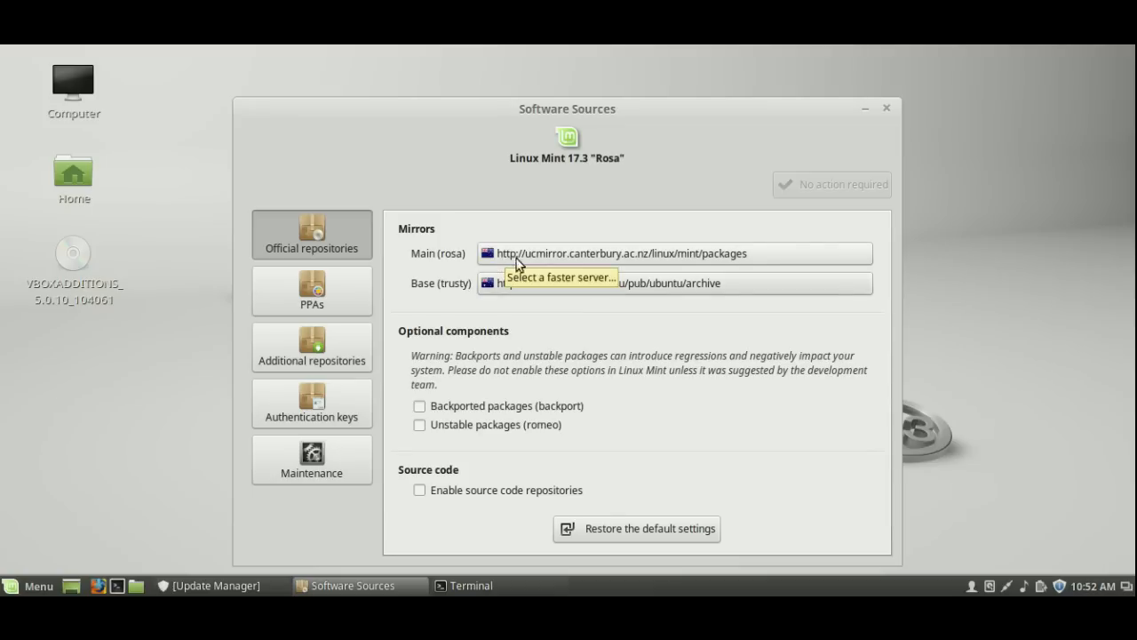
mouse_move(649, 263)
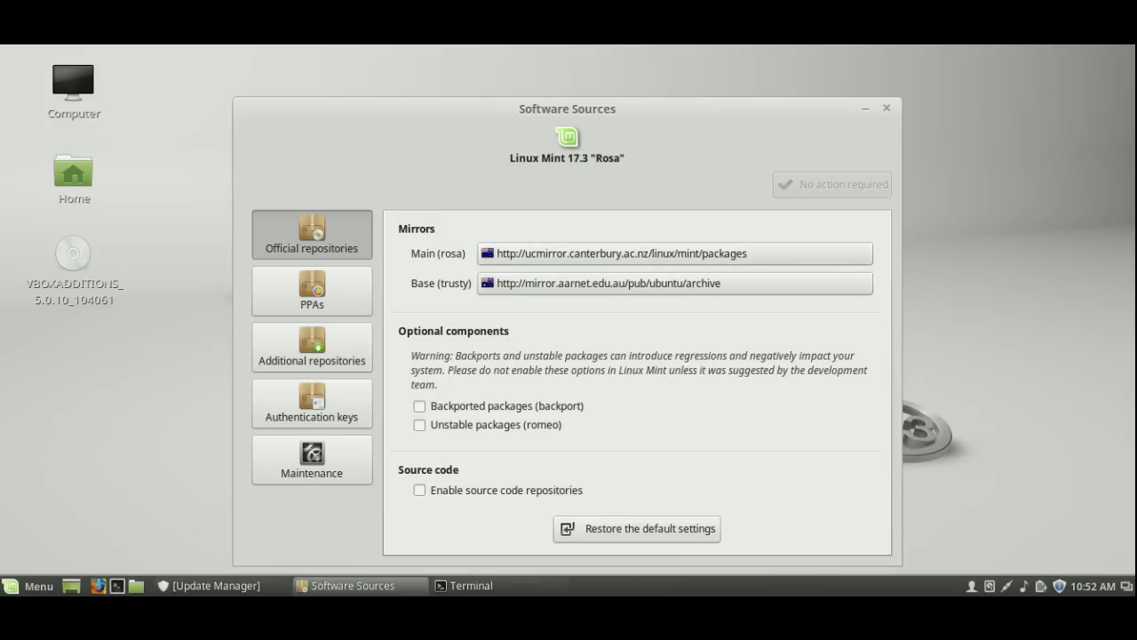
click(211, 585)
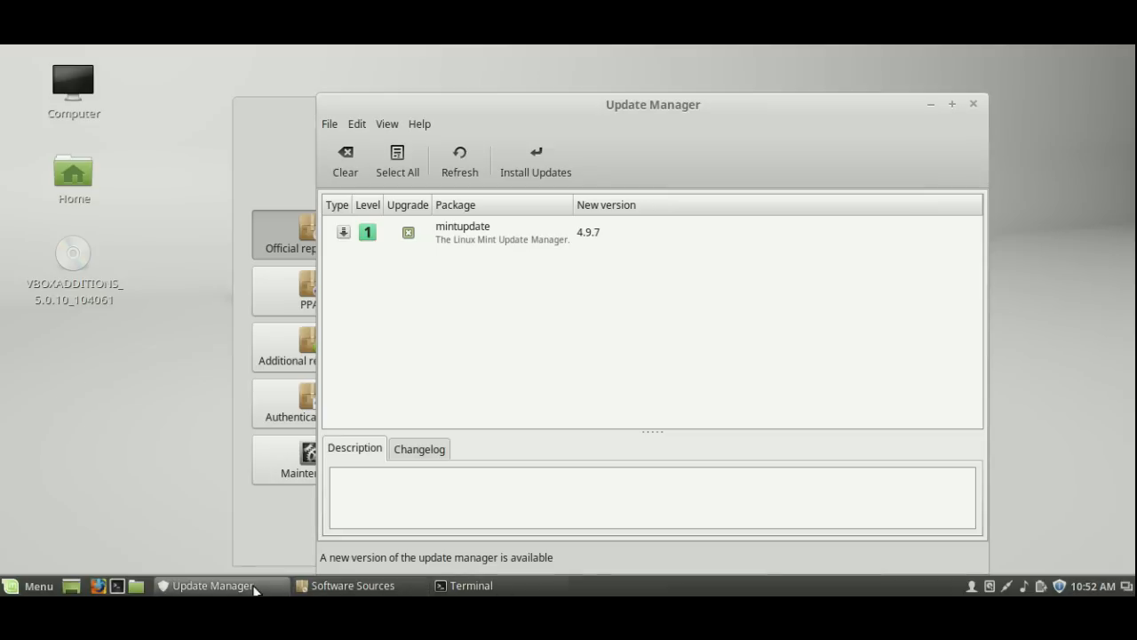
mouse_move(500, 242)
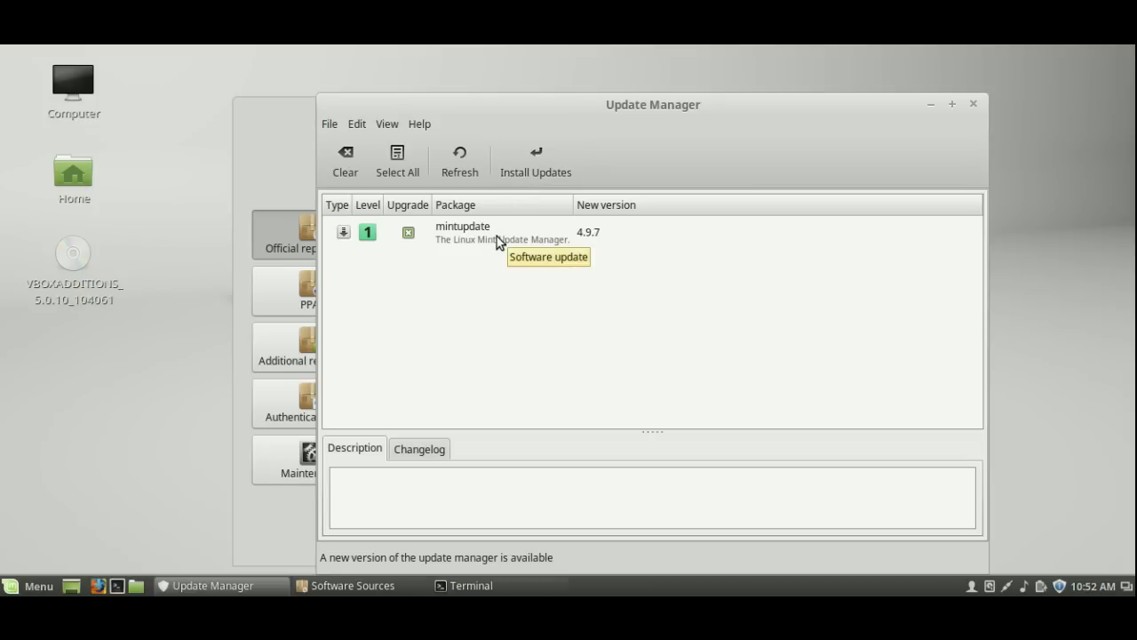
mouse_move(599, 130)
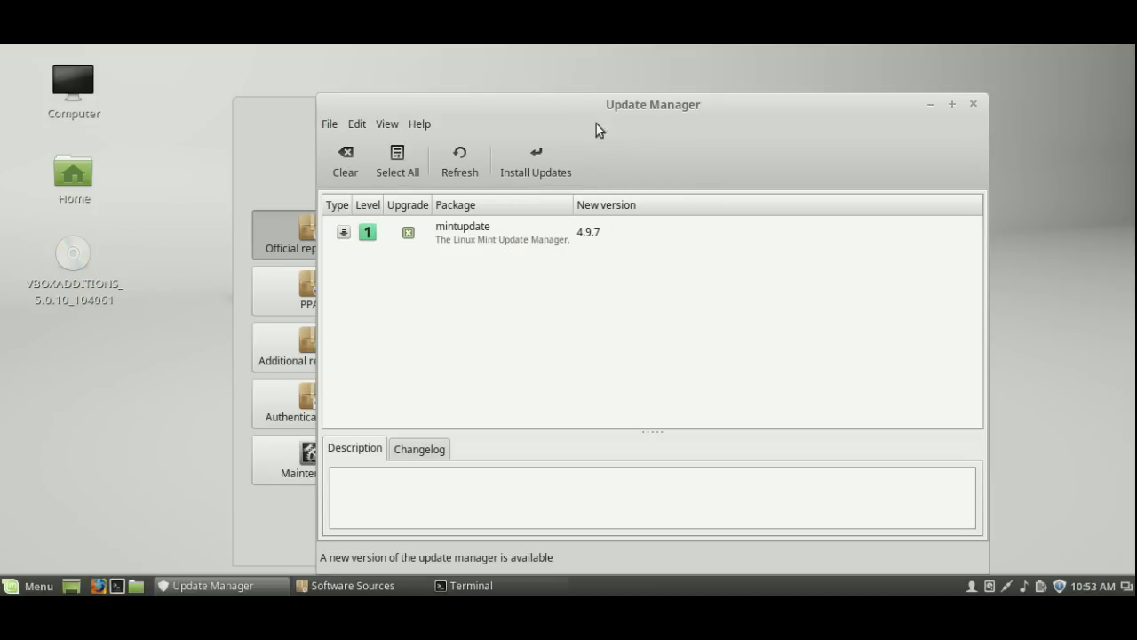
mouse_move(640, 204)
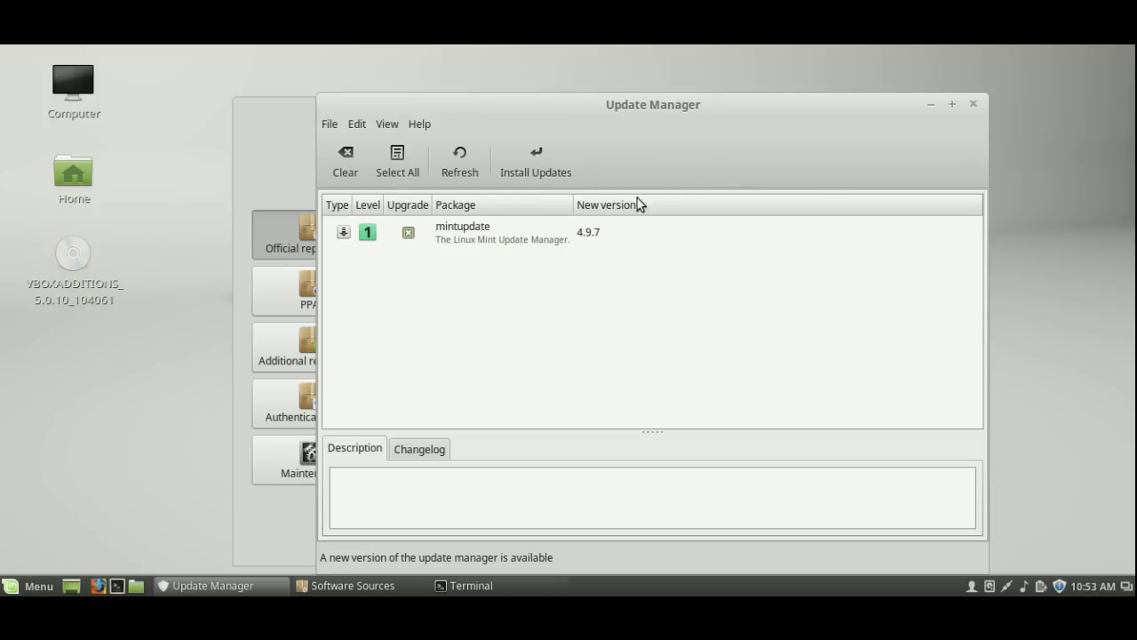
mouse_move(933, 114)
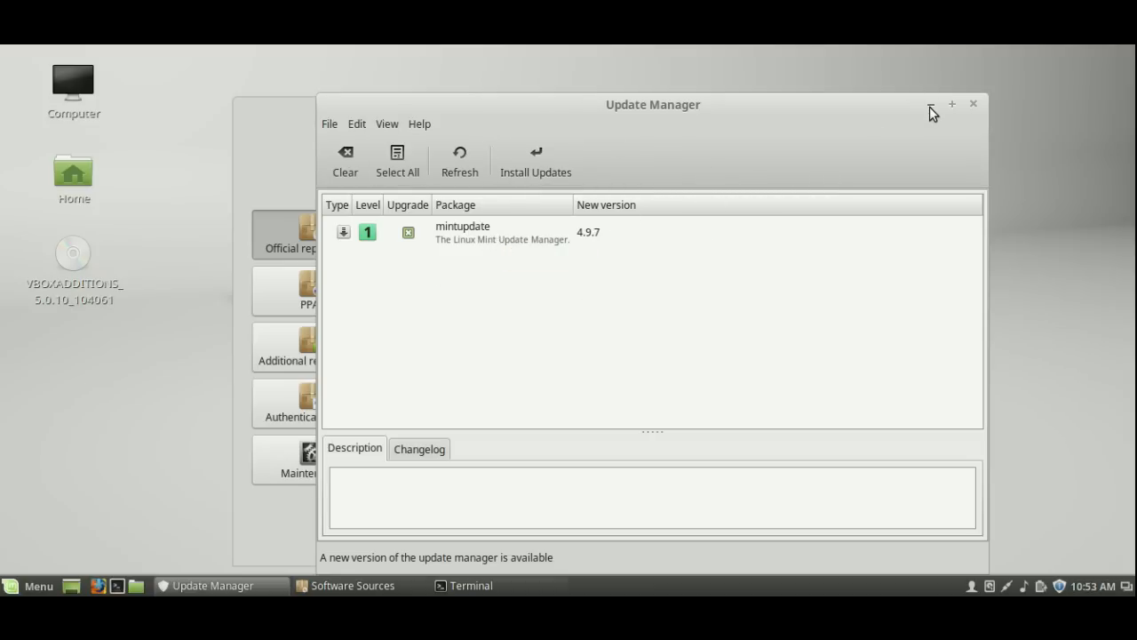
click(356, 585)
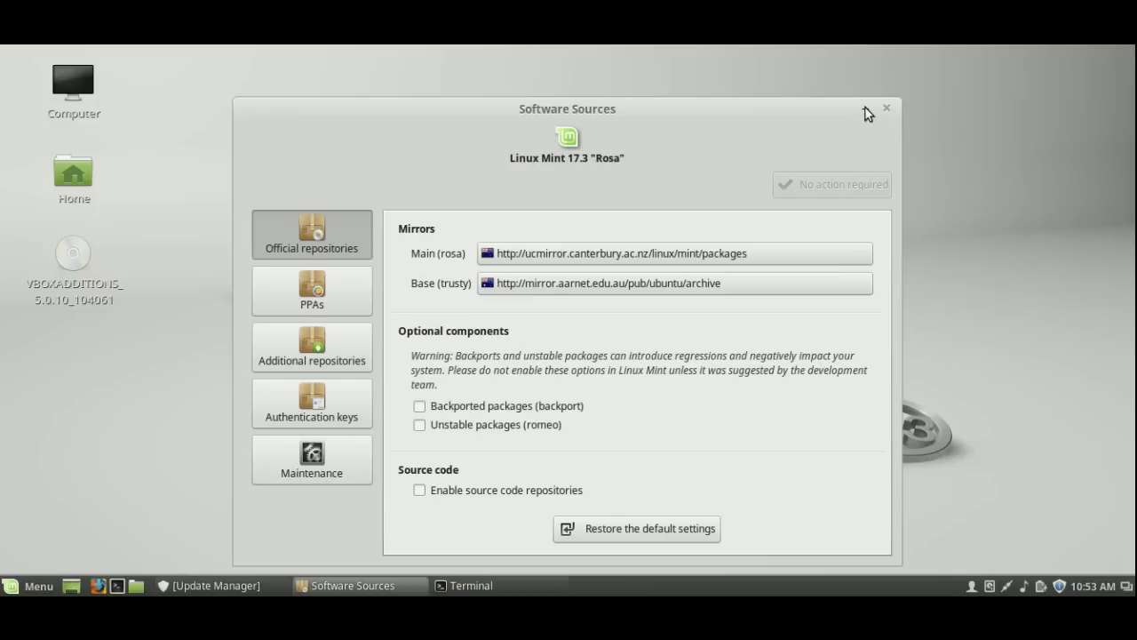
mouse_move(869, 117)
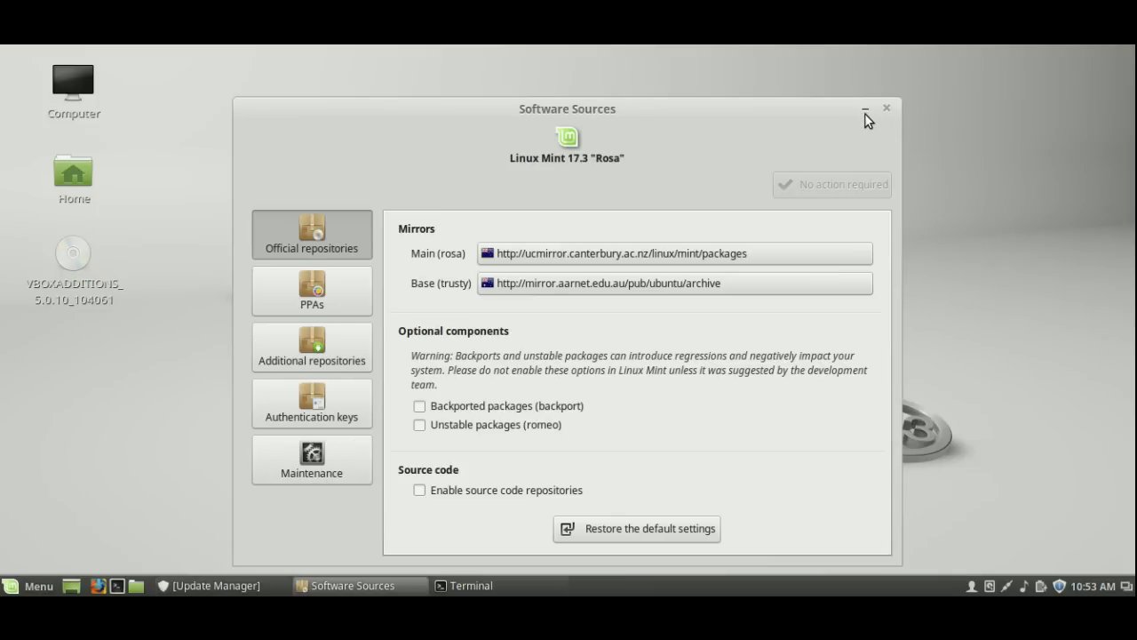
Minimise Software Sources and show the sound applet with Banshee player controls
click(865, 109)
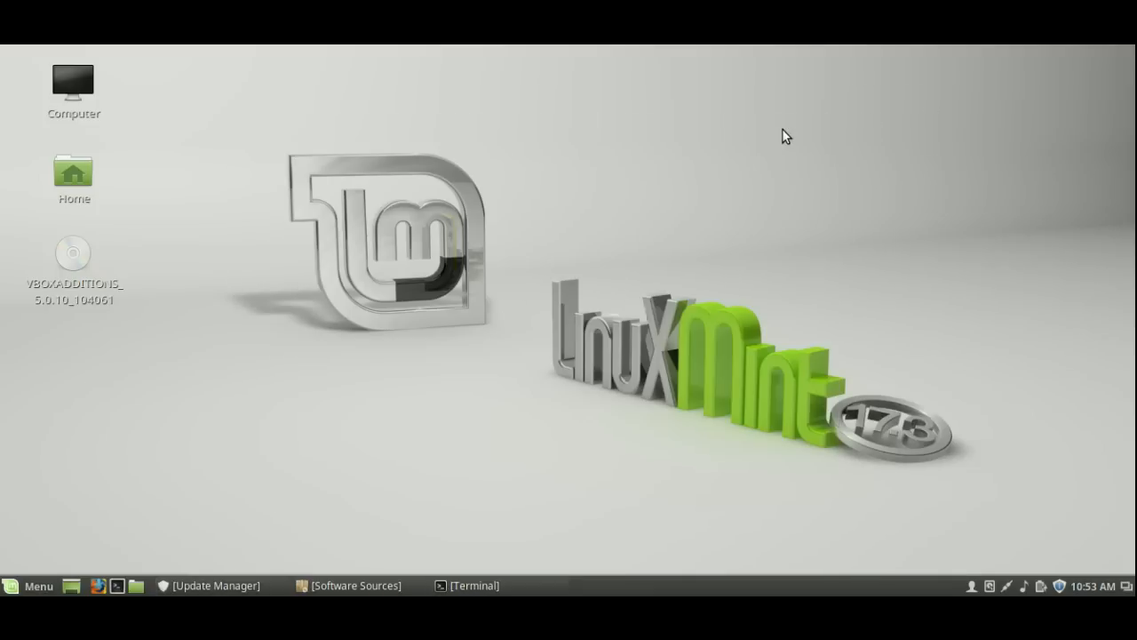
mouse_move(1062, 465)
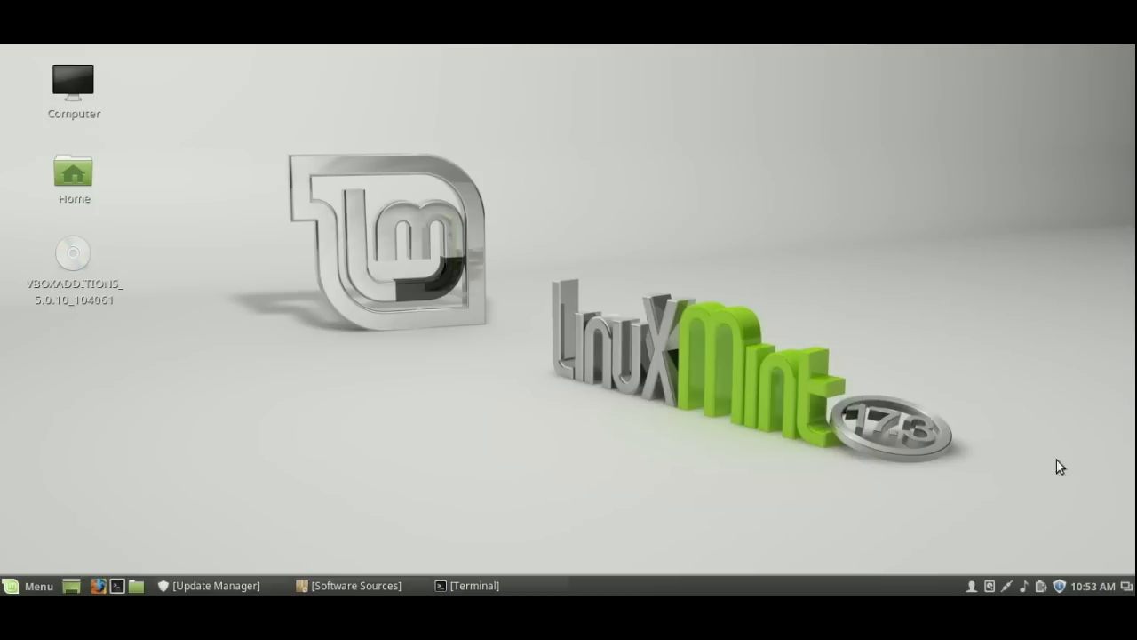
click(1024, 586)
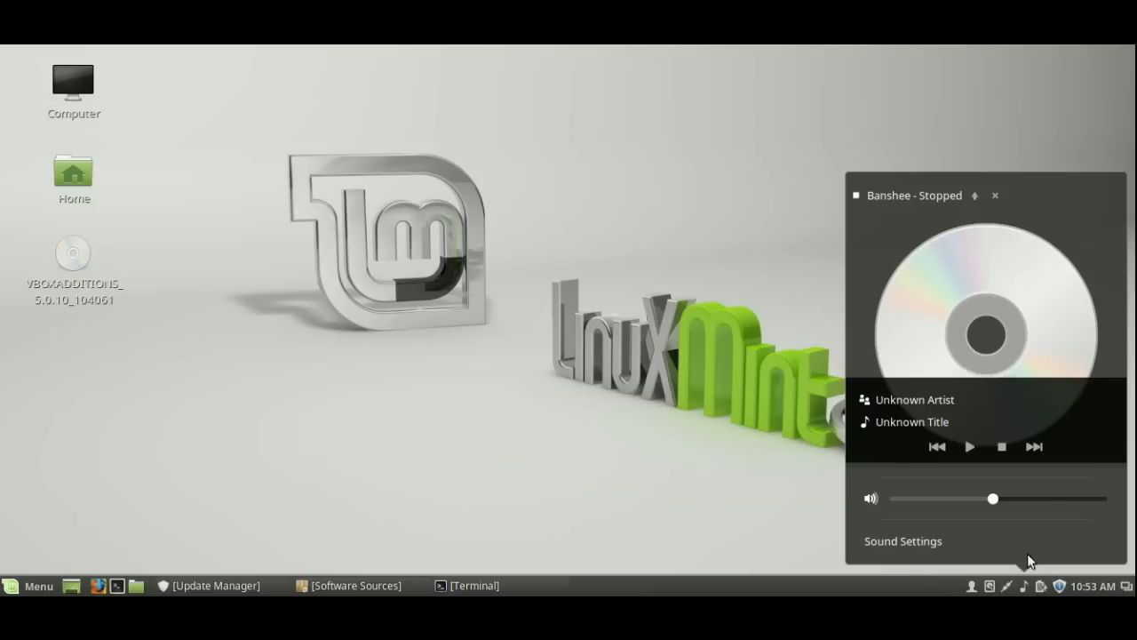
mouse_move(1024, 105)
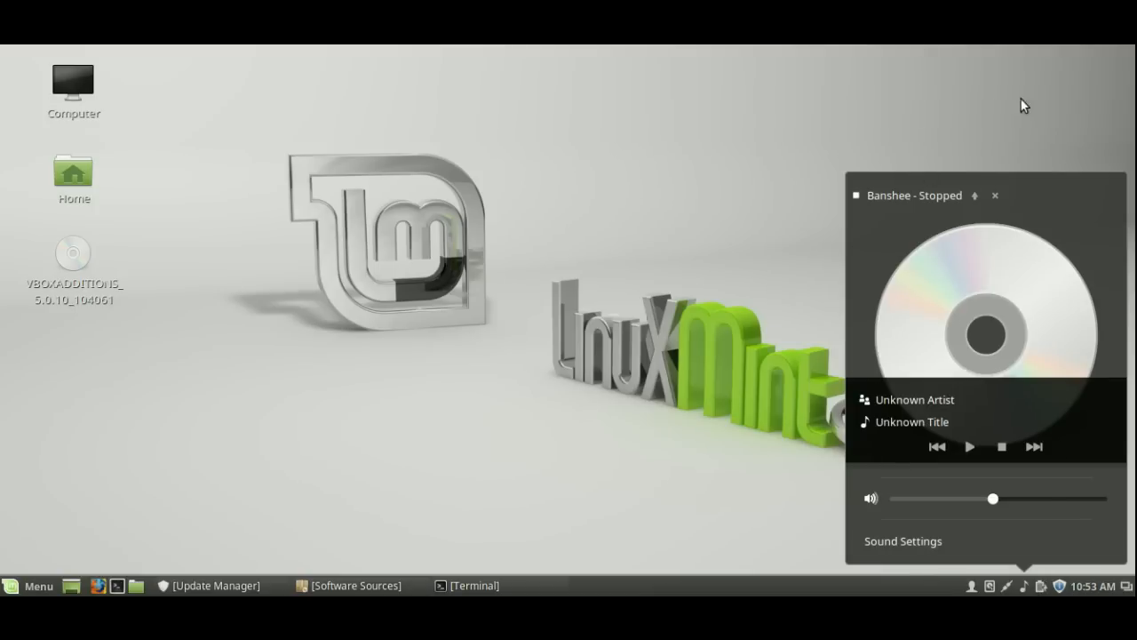
mouse_move(1062, 299)
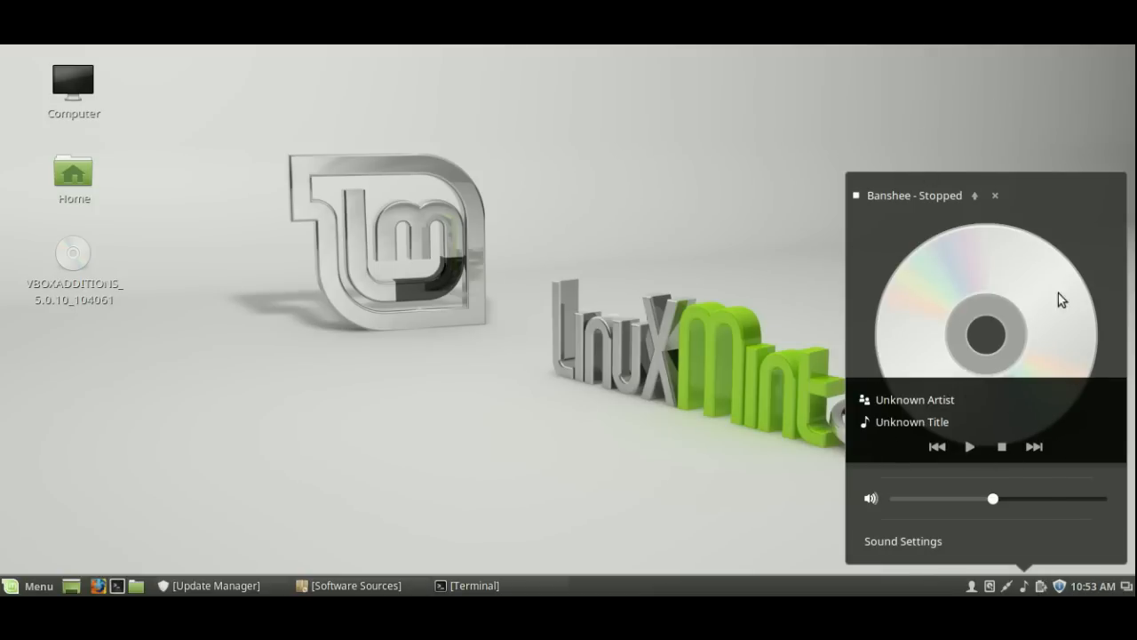
mouse_move(757, 466)
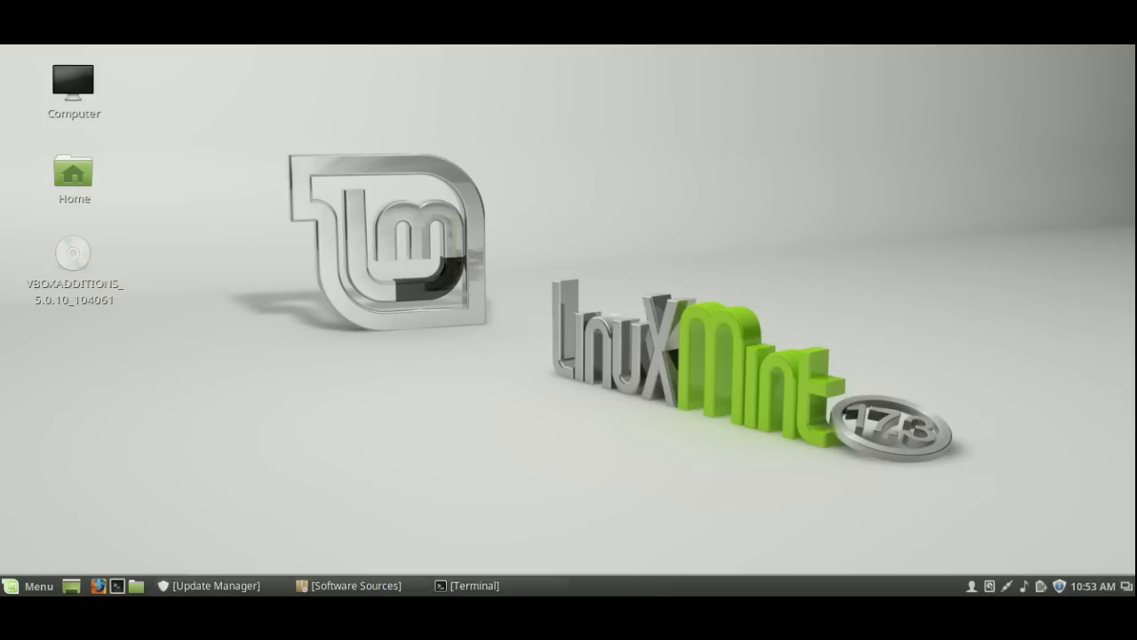
click(1023, 587)
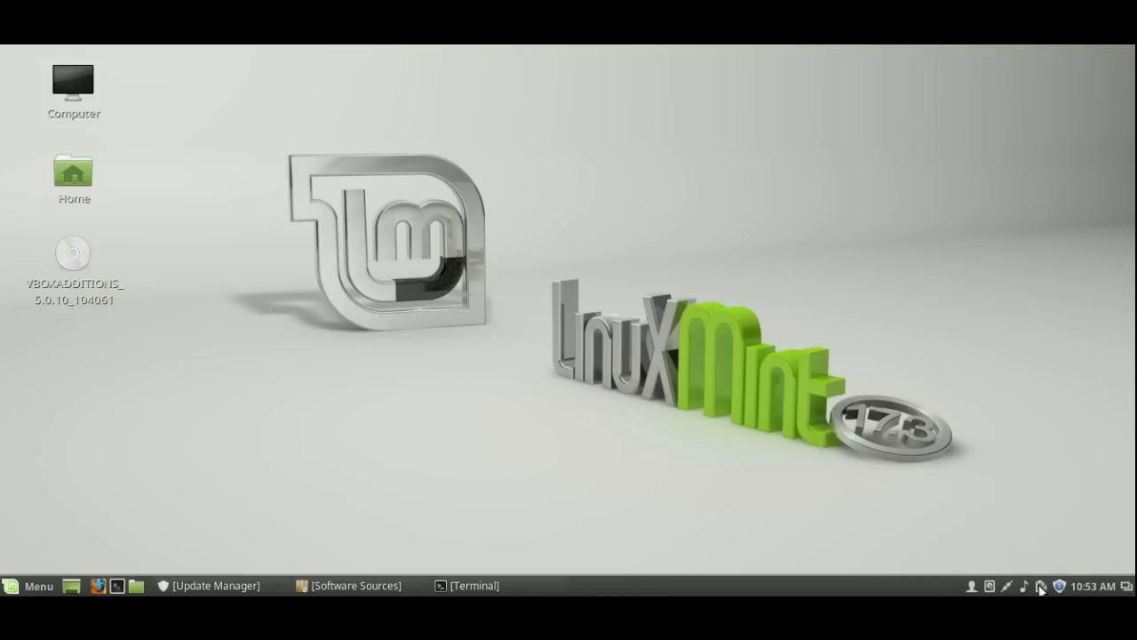
click(1039, 586)
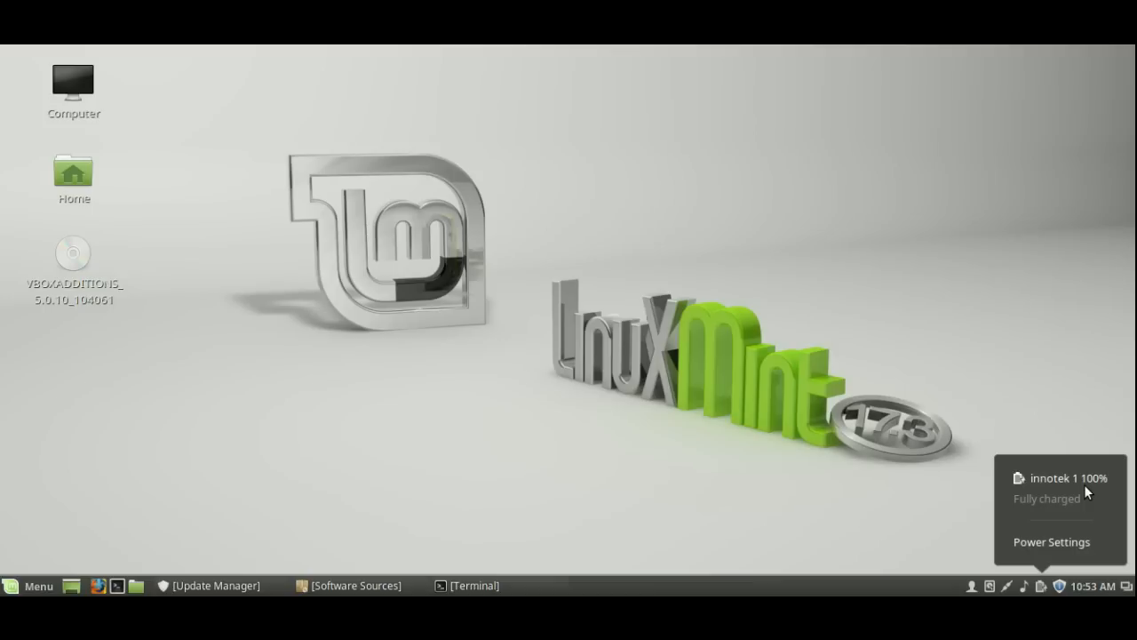
mouse_move(1075, 489)
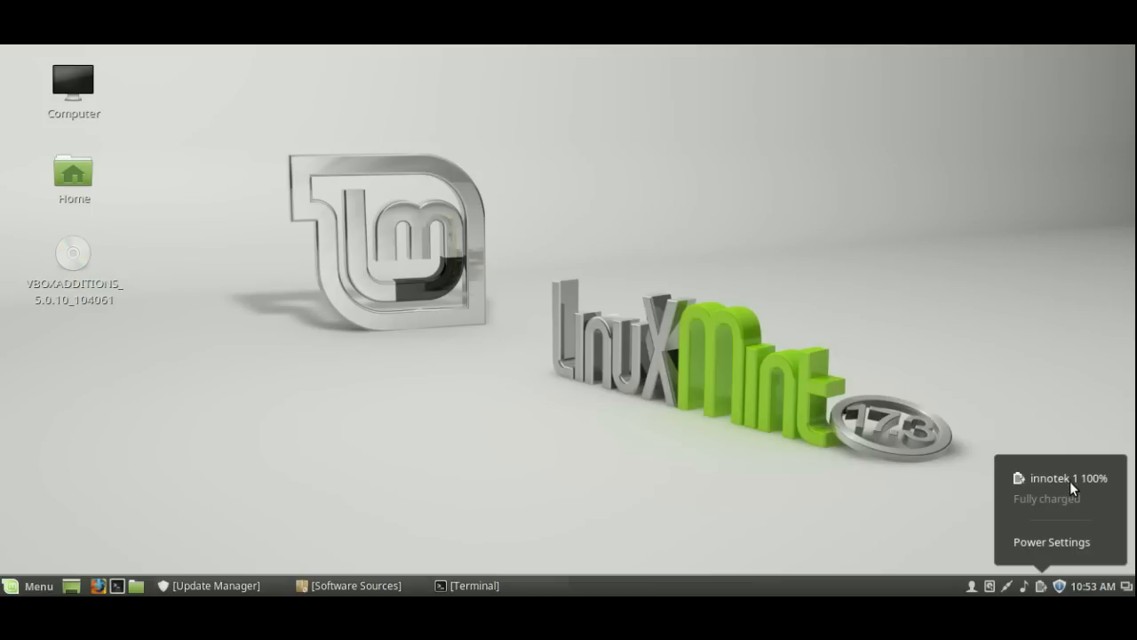
mouse_move(1063, 490)
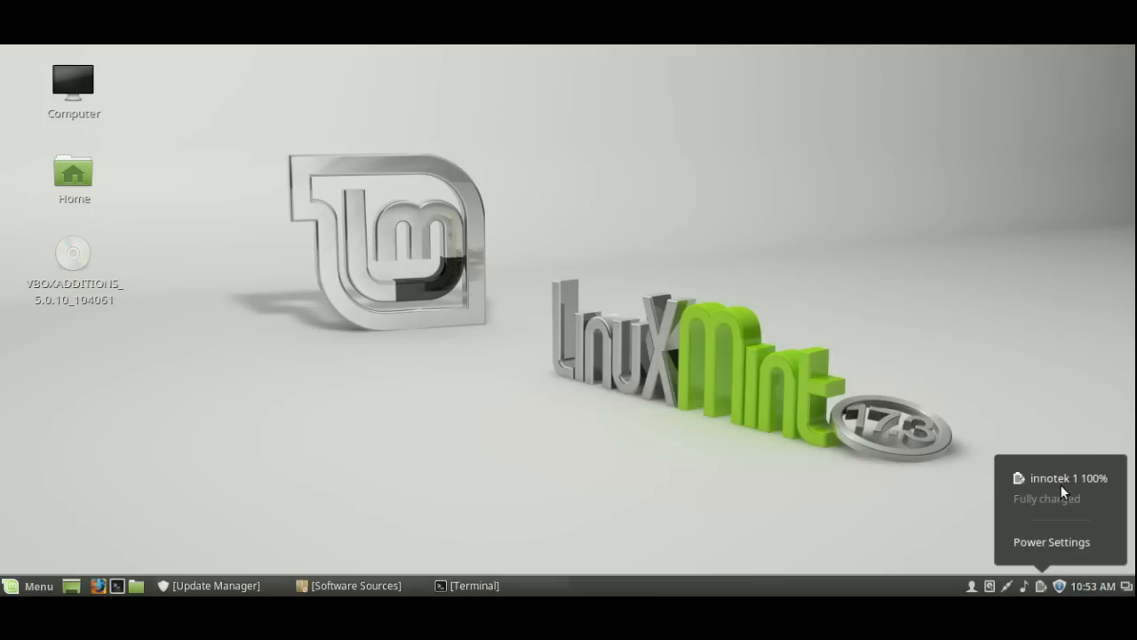
mouse_move(1055, 497)
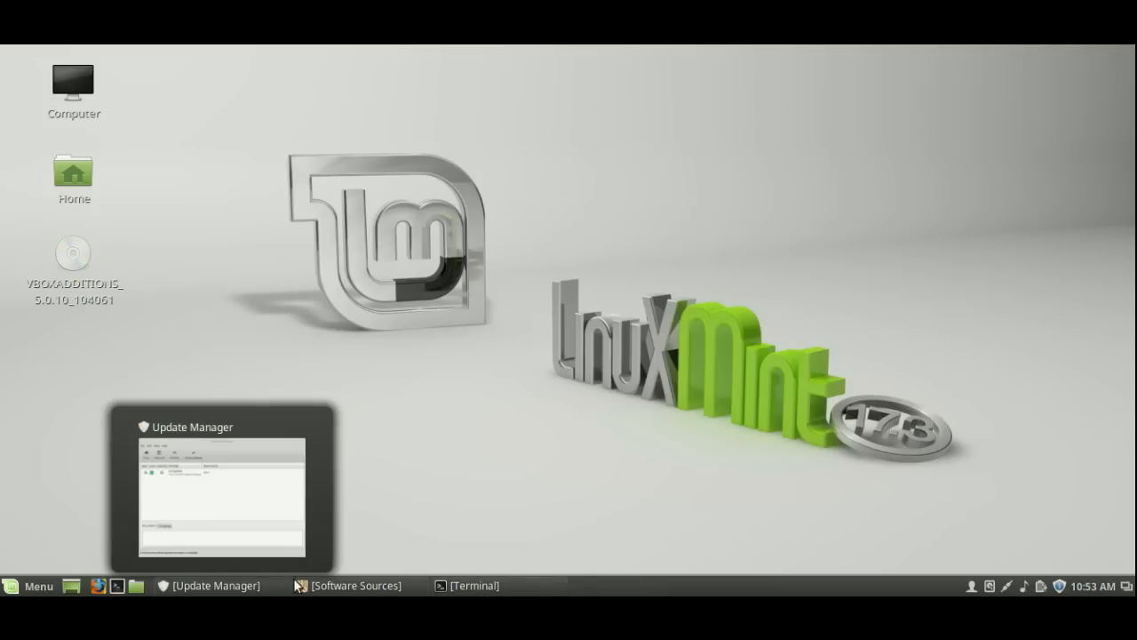
click(355, 584)
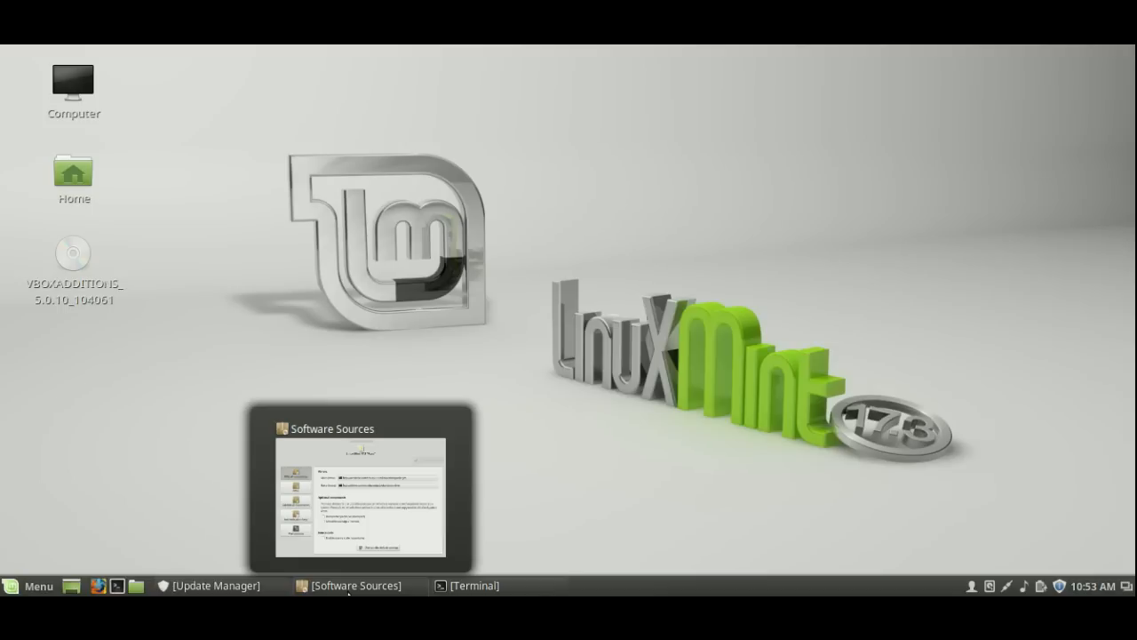
click(215, 585)
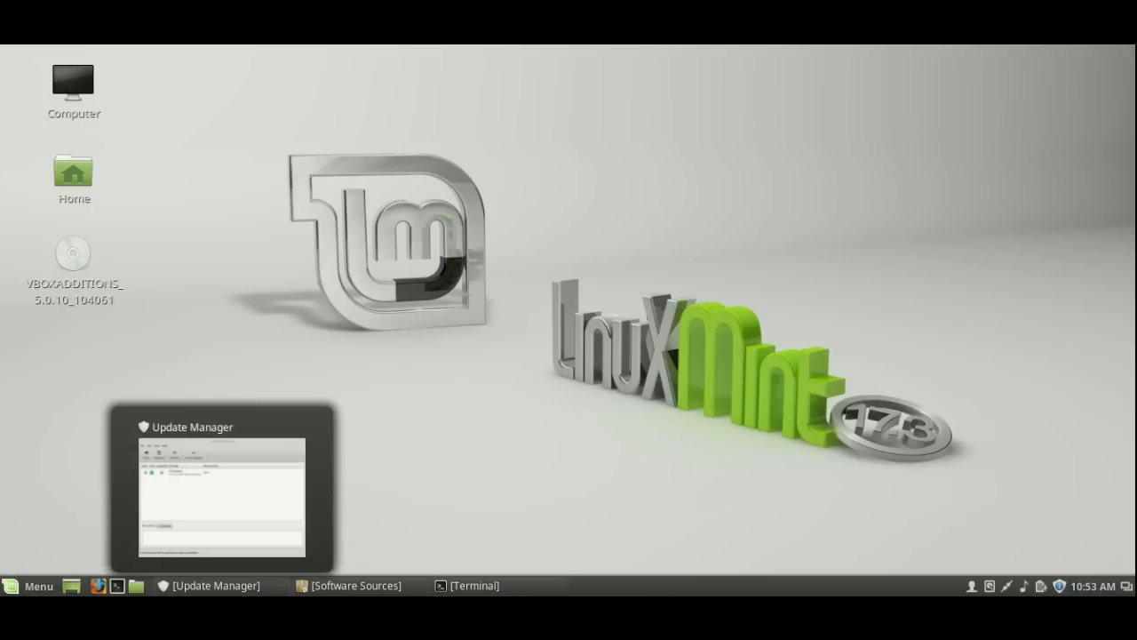
mouse_move(462, 586)
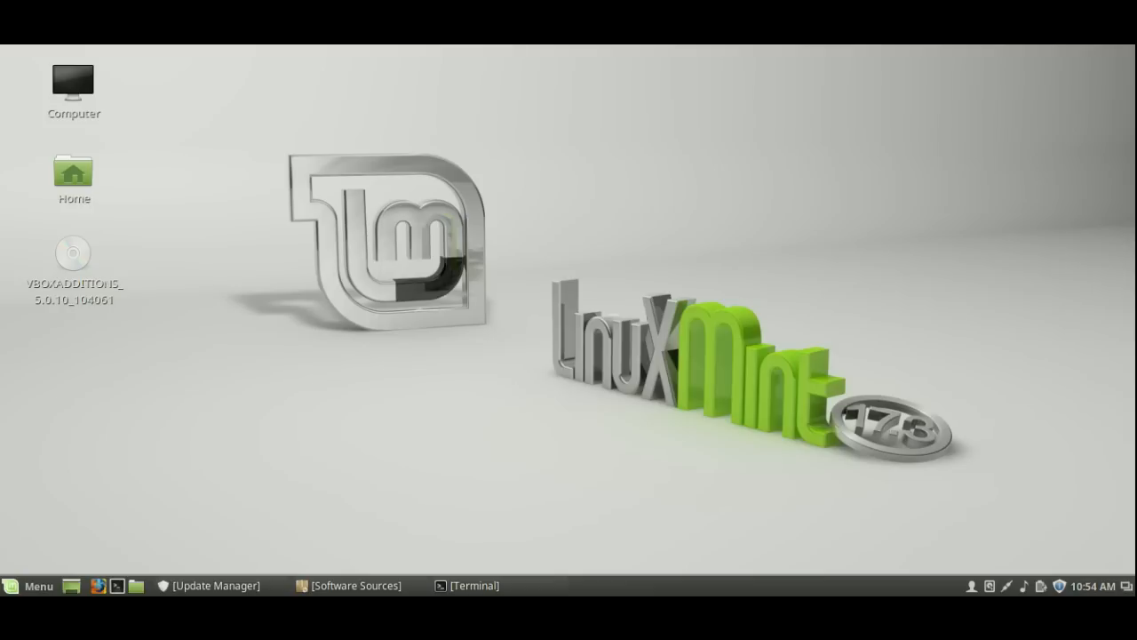
mouse_move(476, 368)
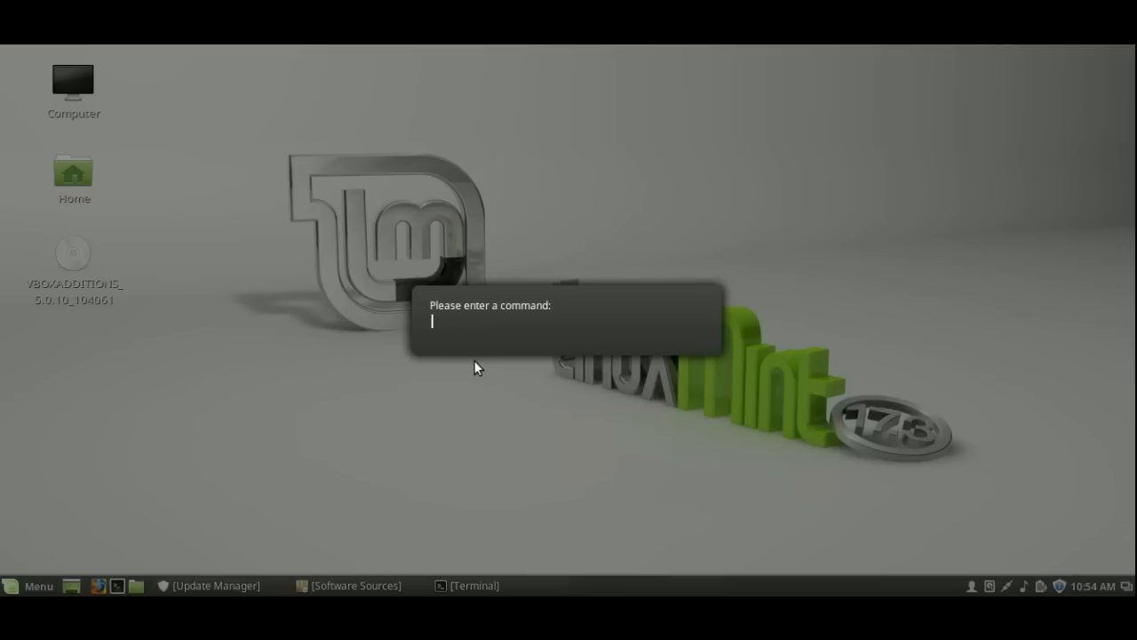
text(cin)
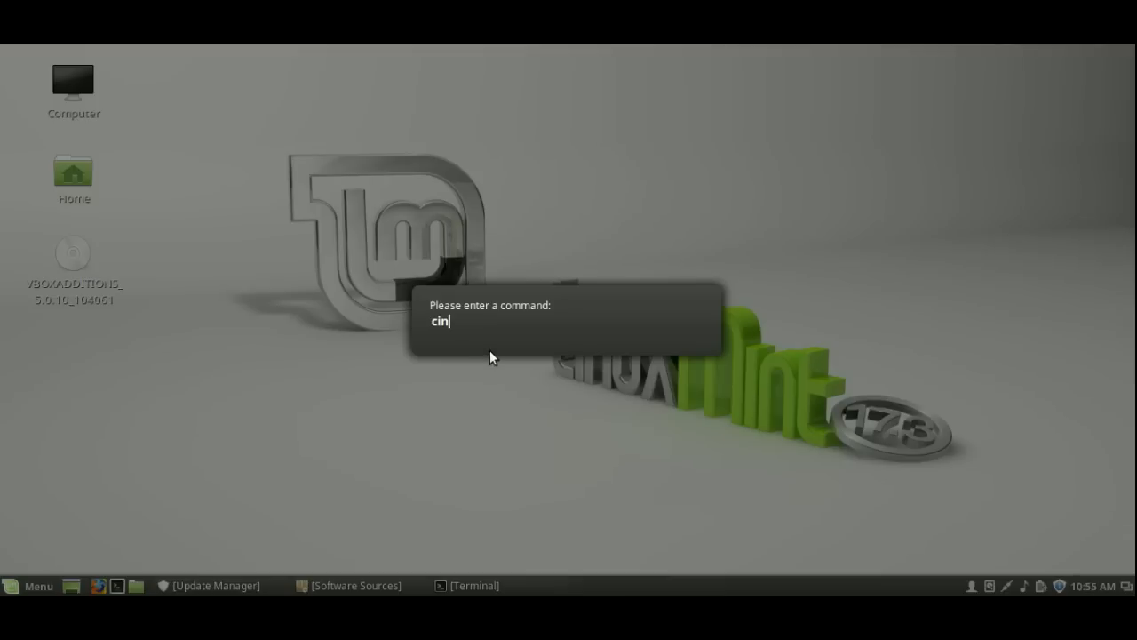
key(Tab)
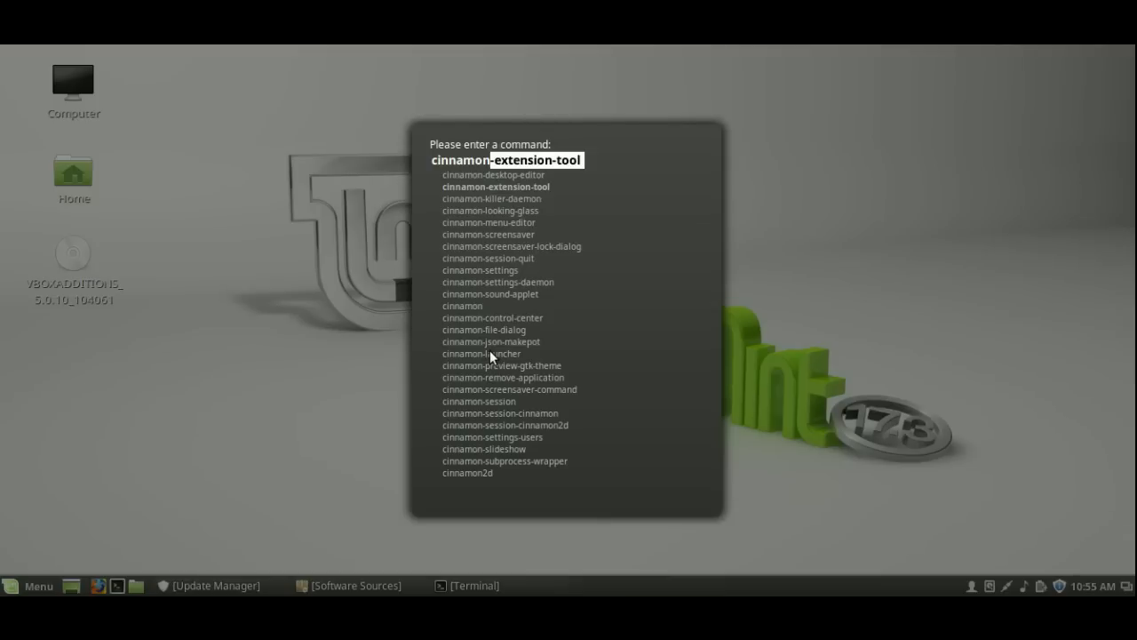
mouse_move(511, 232)
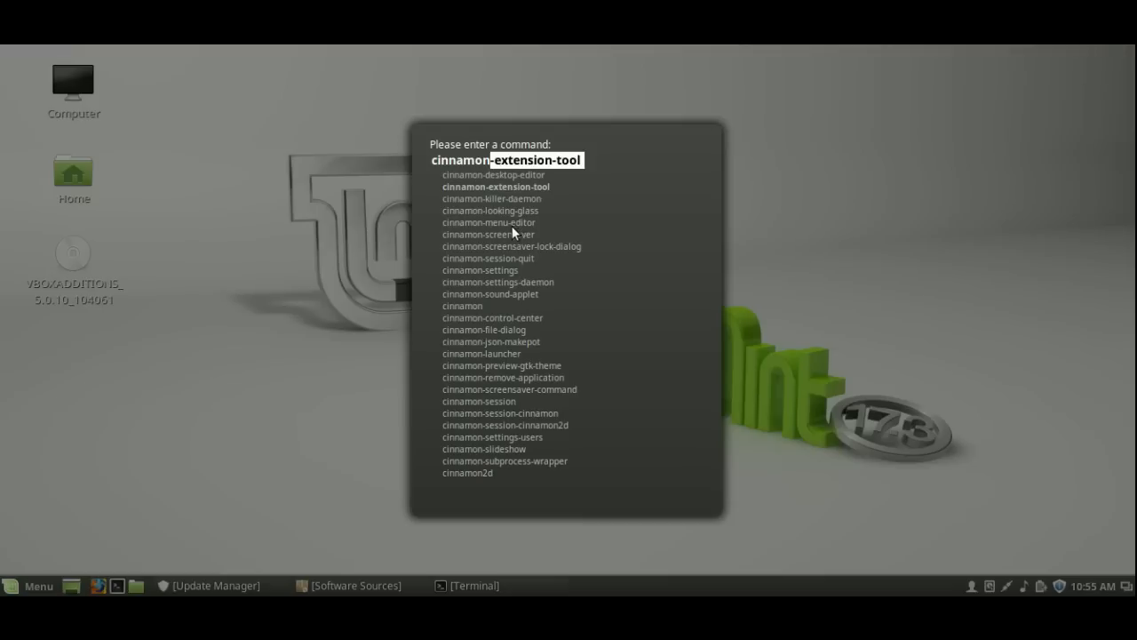
mouse_move(737, 345)
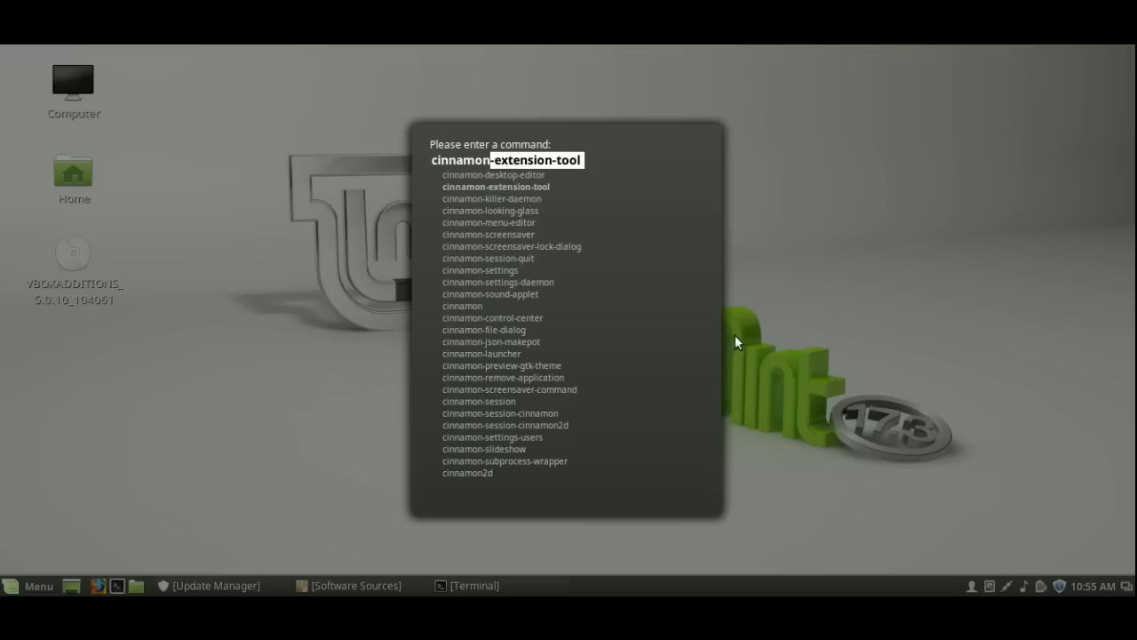
mouse_move(607, 350)
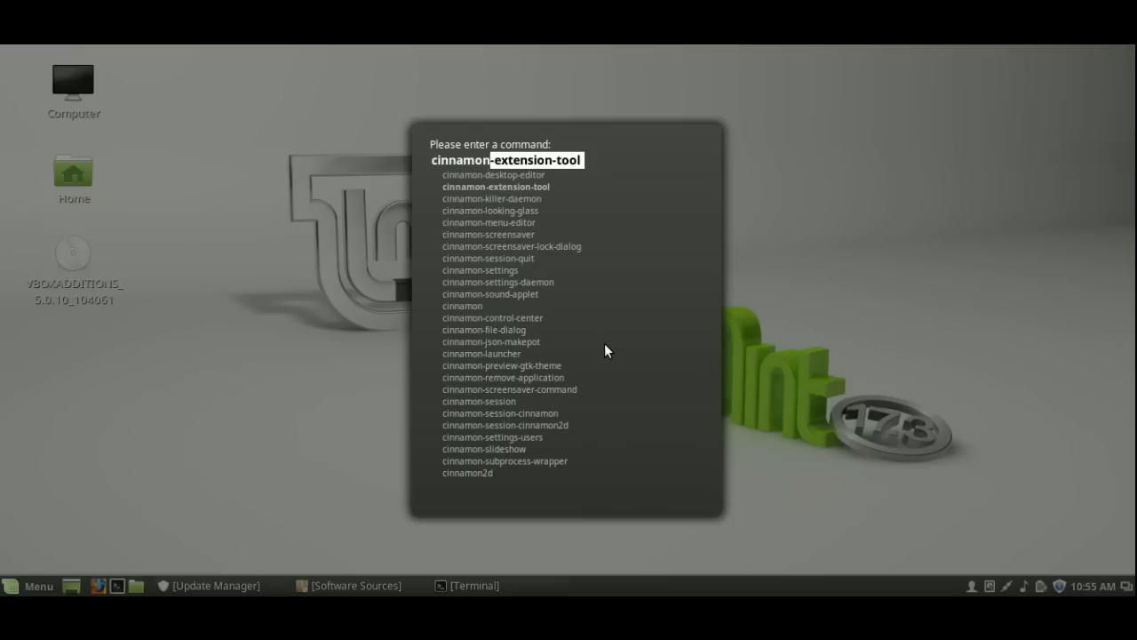
key(Escape)
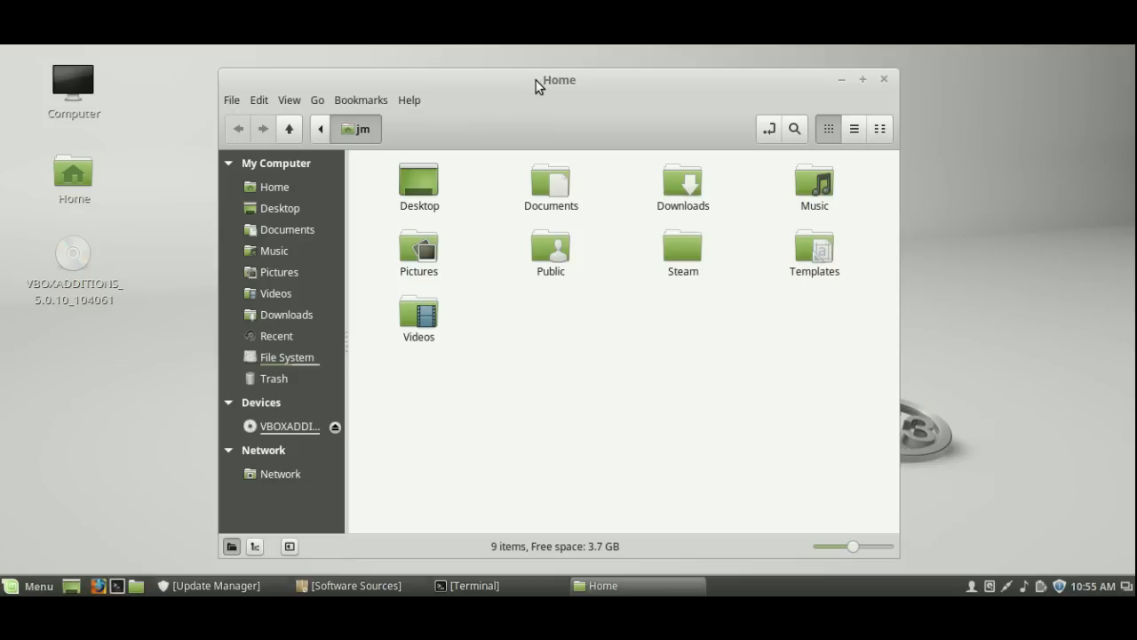
mouse_move(558, 96)
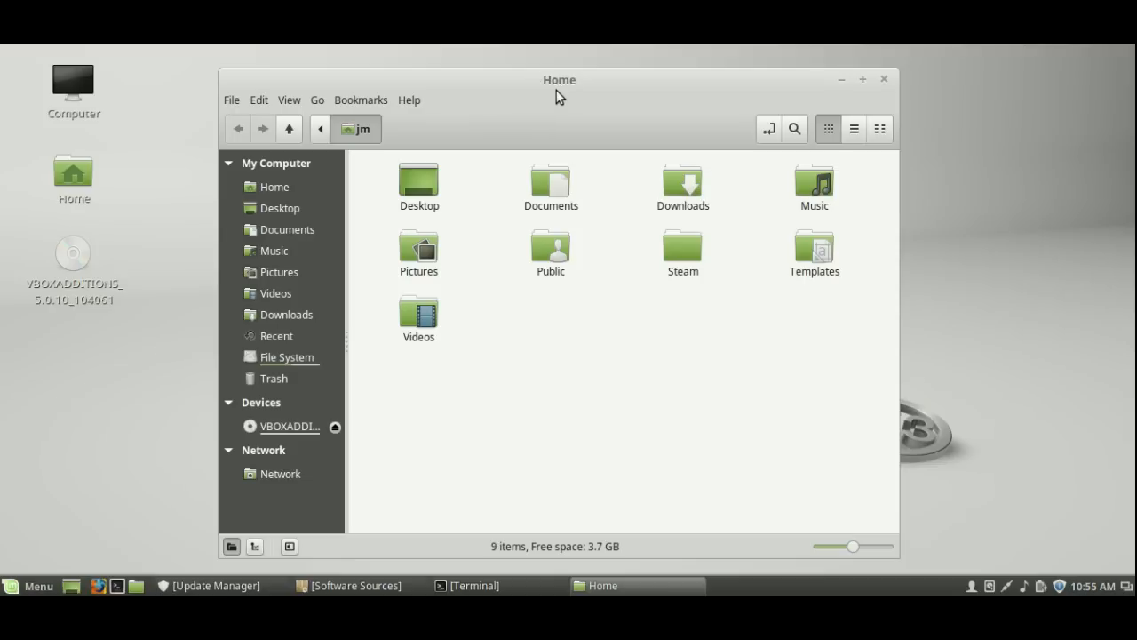
mouse_move(495, 117)
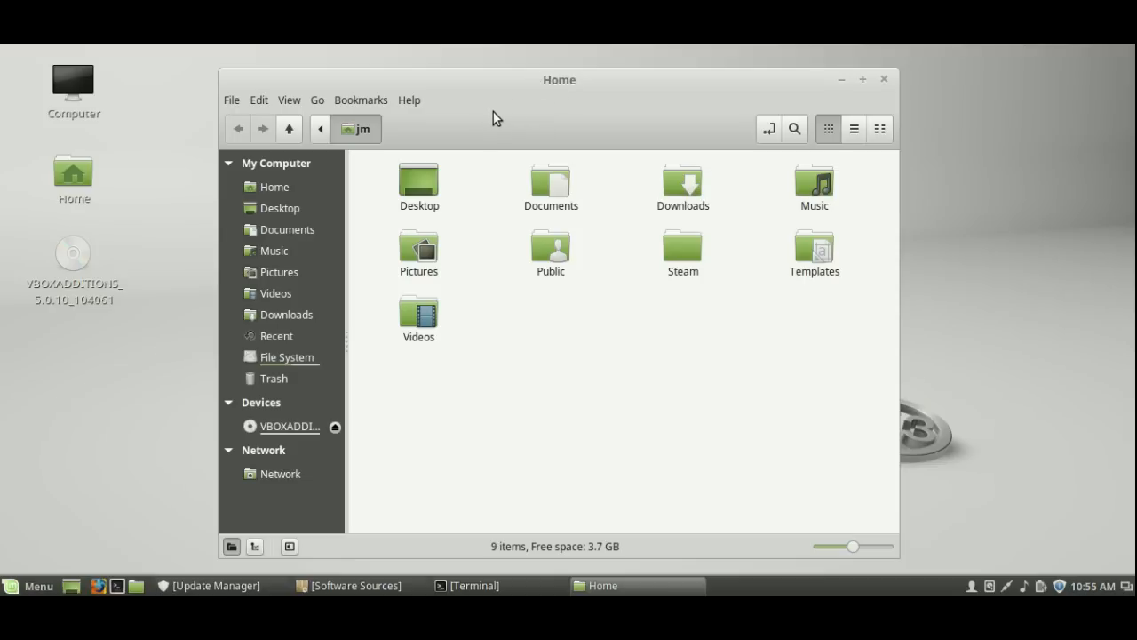
mouse_move(536, 359)
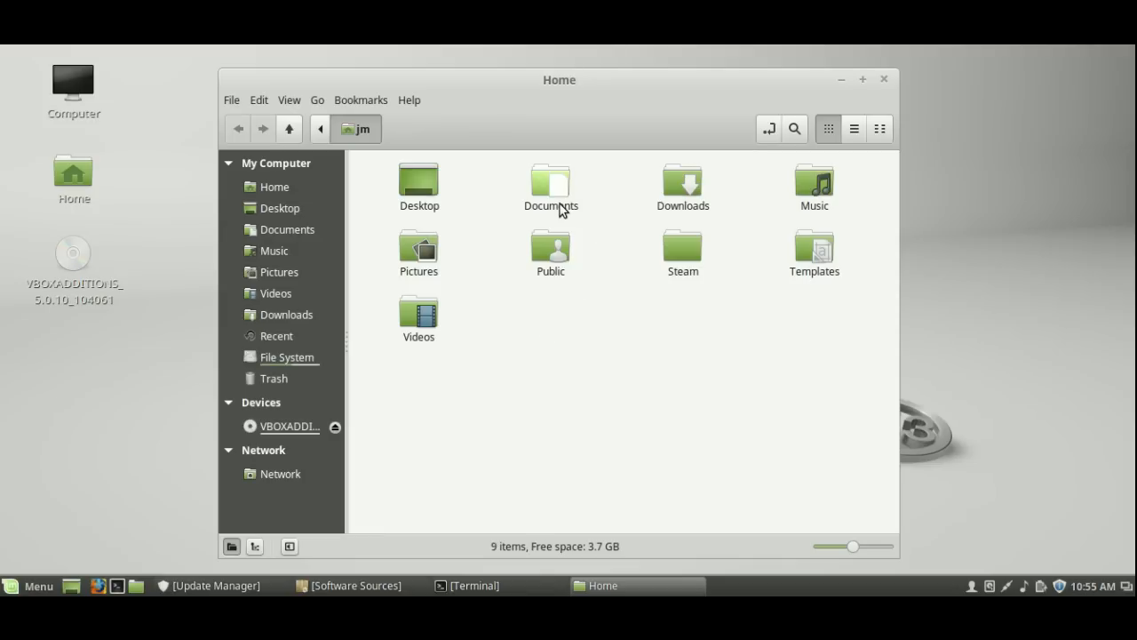
Select the Documents and Downloads folders to check their contents, then minimise Home
click(551, 187)
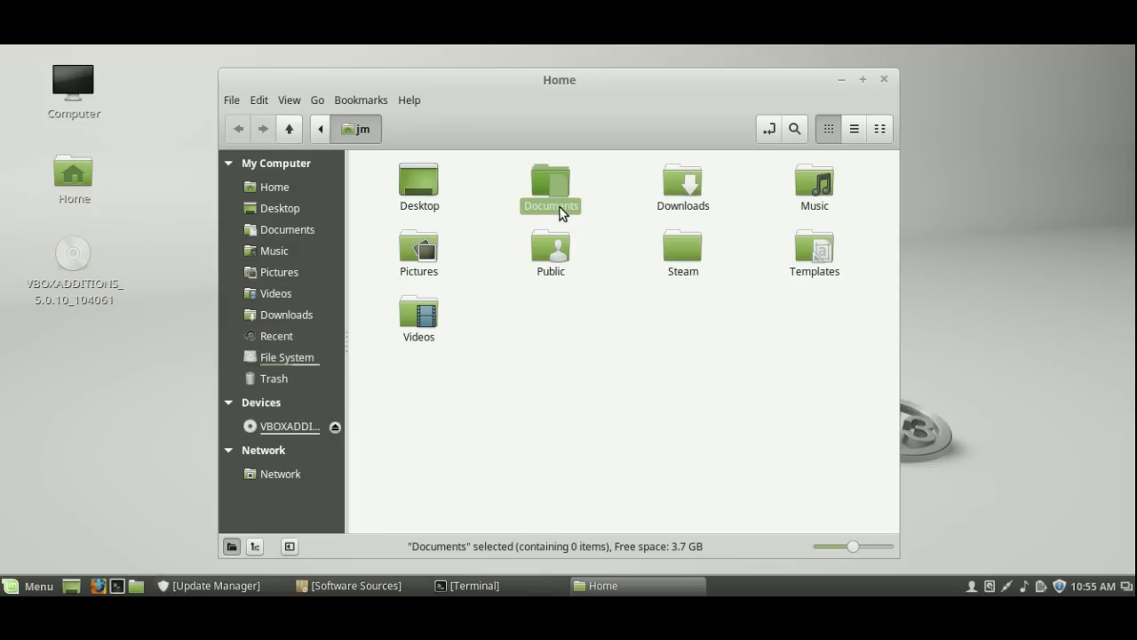
click(682, 187)
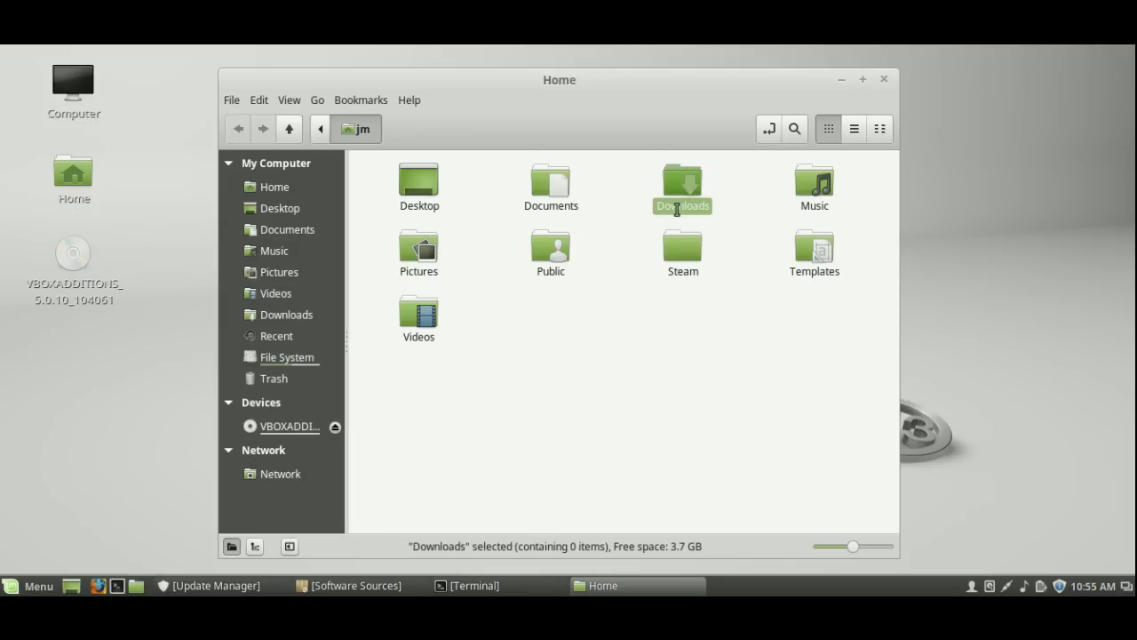
mouse_move(625, 269)
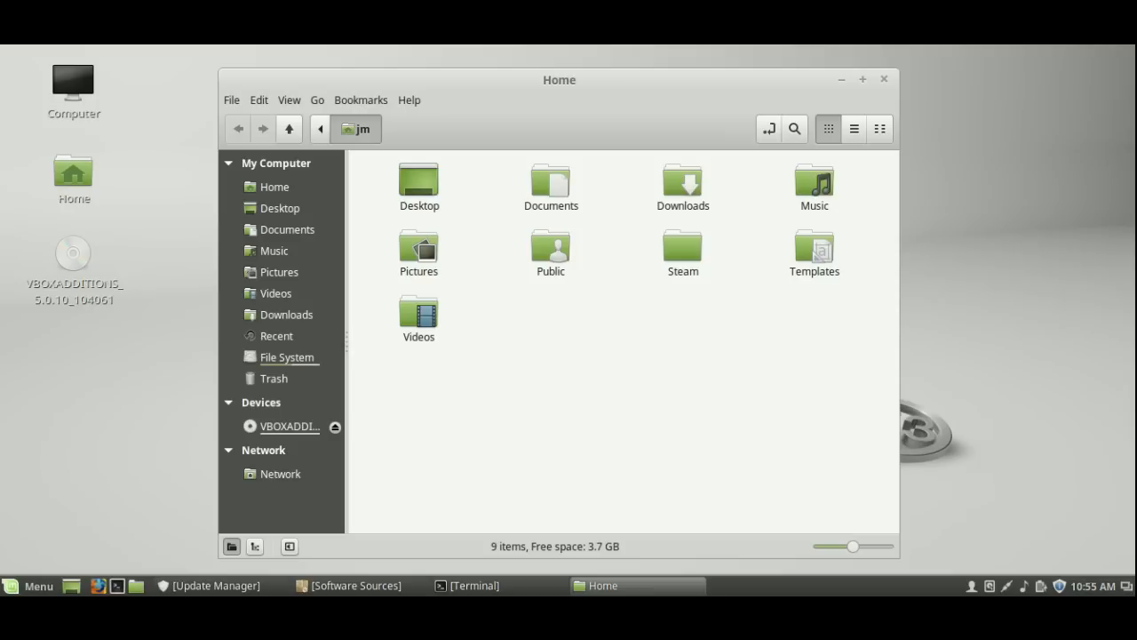
mouse_move(844, 87)
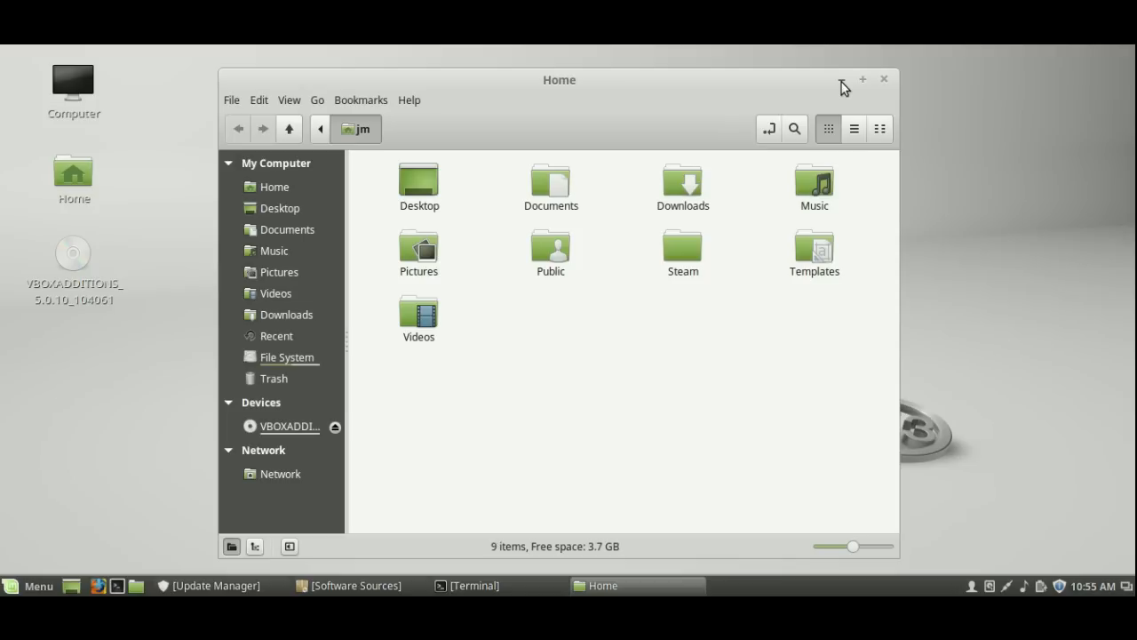
click(885, 78)
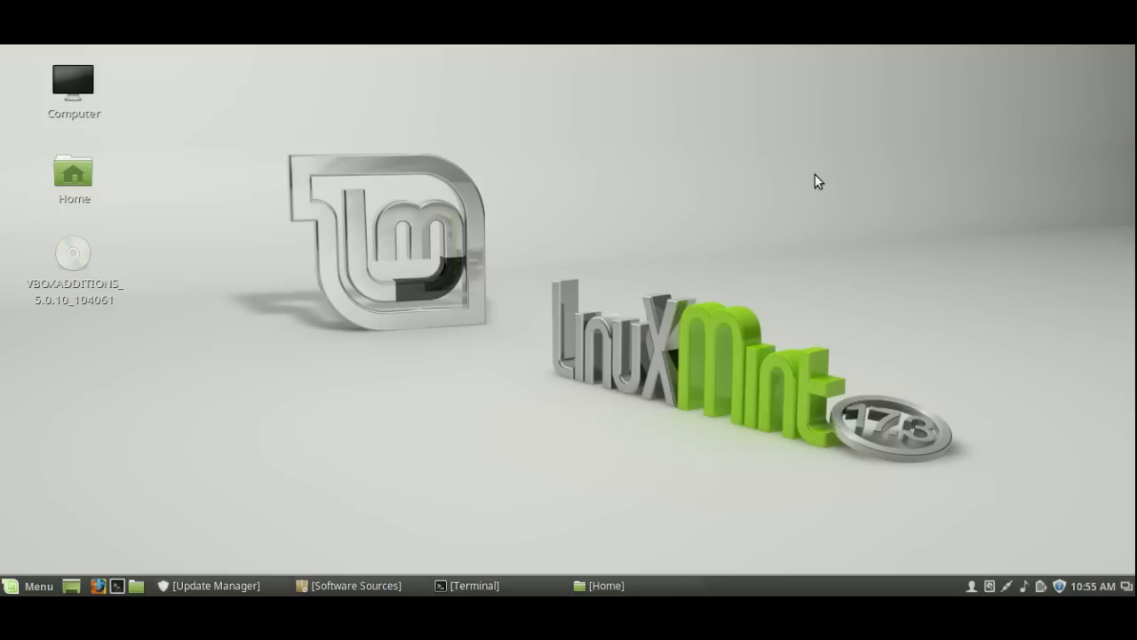
mouse_move(810, 195)
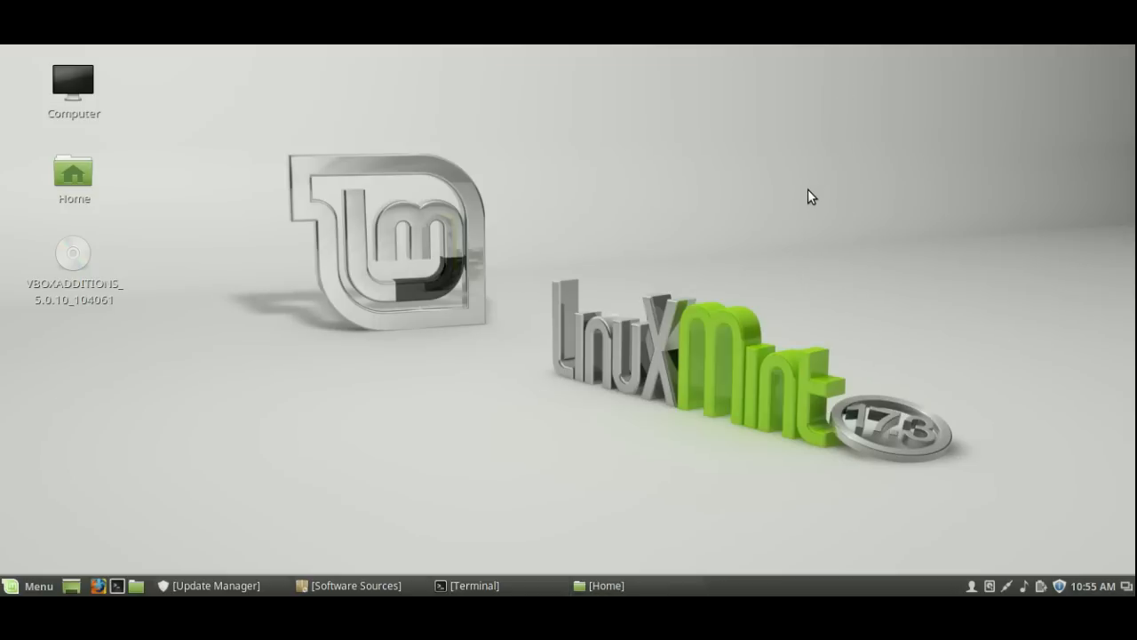